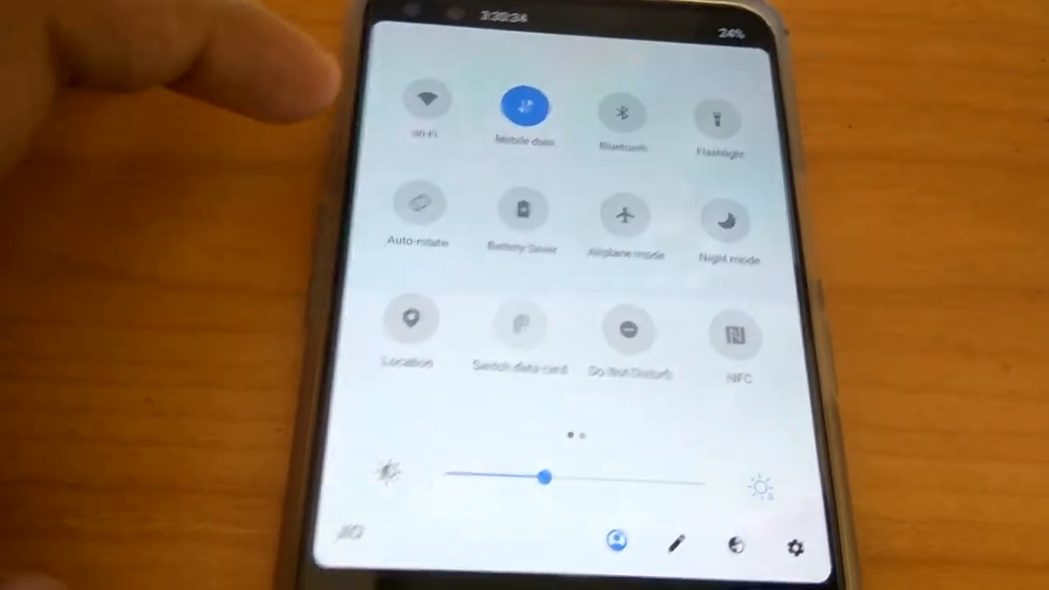
- Turn on Auto-rotate in Quick Settings so its tile shows highlighted blue
click(413, 205)
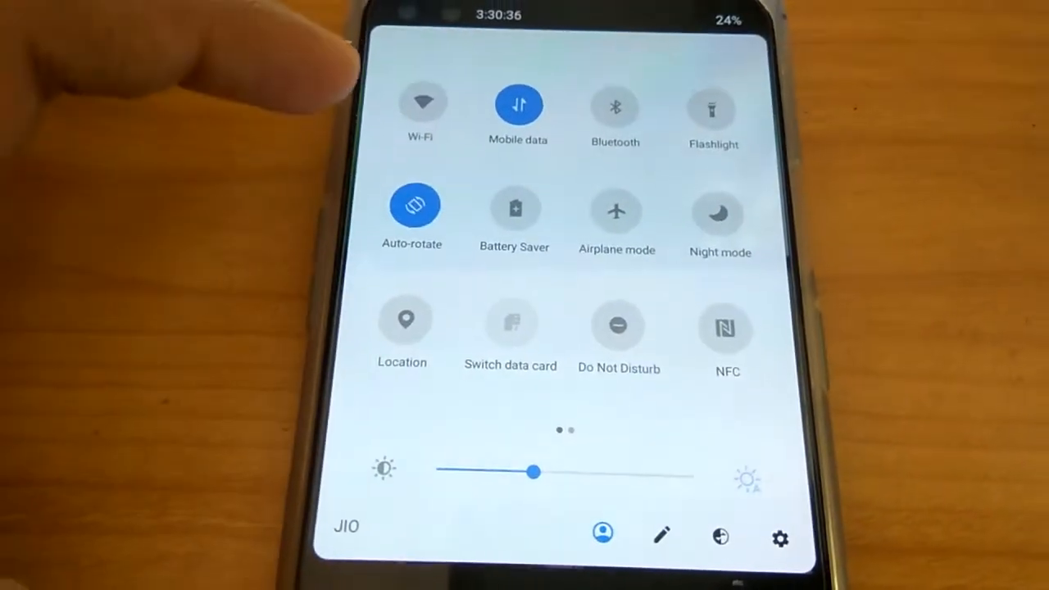